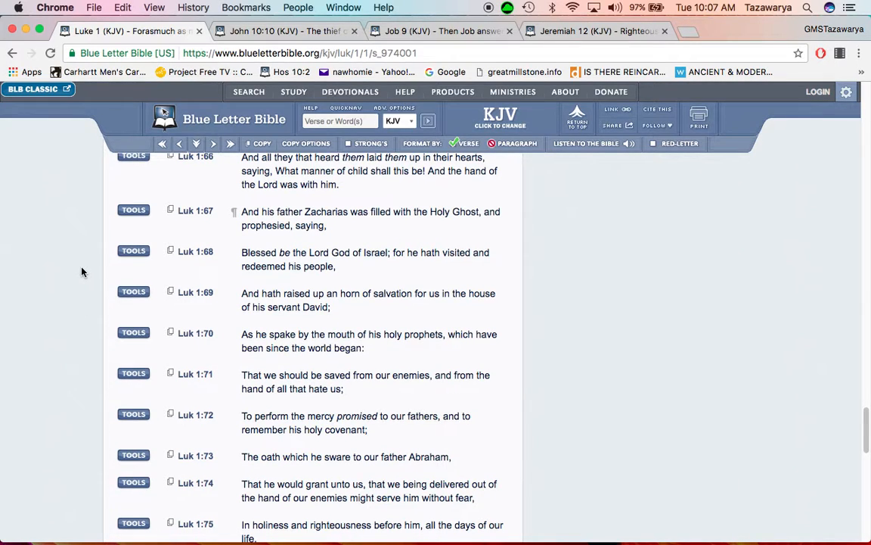
Highlight 'and from the hand of all that hate us;' at the end of Luke 1:71.
{"action": "scroll", "scroll_direction": "down", "scroll_amount": 3}
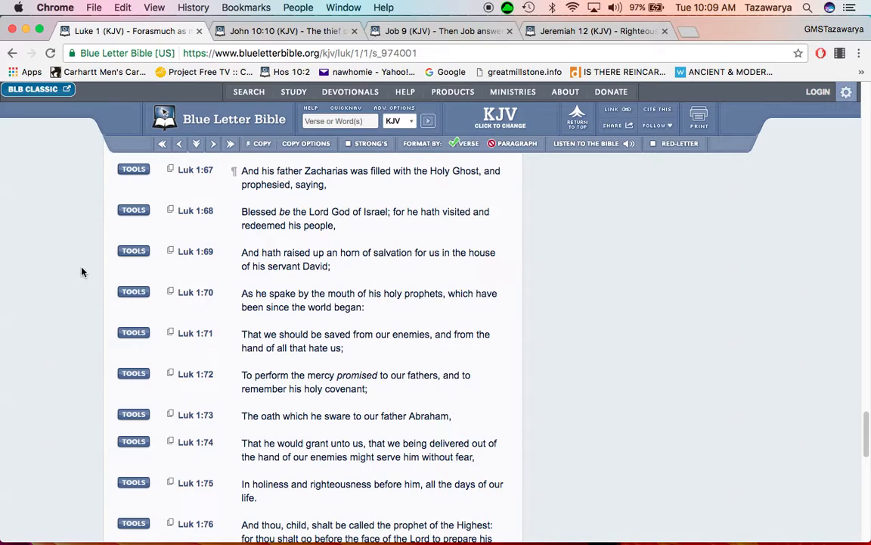
{"action": "mouse_move", "coordinate": [390, 318]}
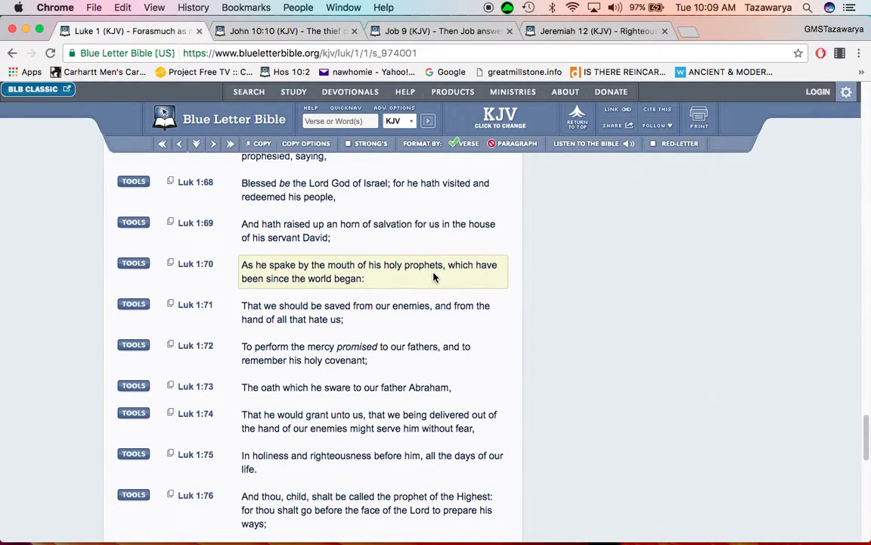
{"action": "mouse_move", "coordinate": [422, 279]}
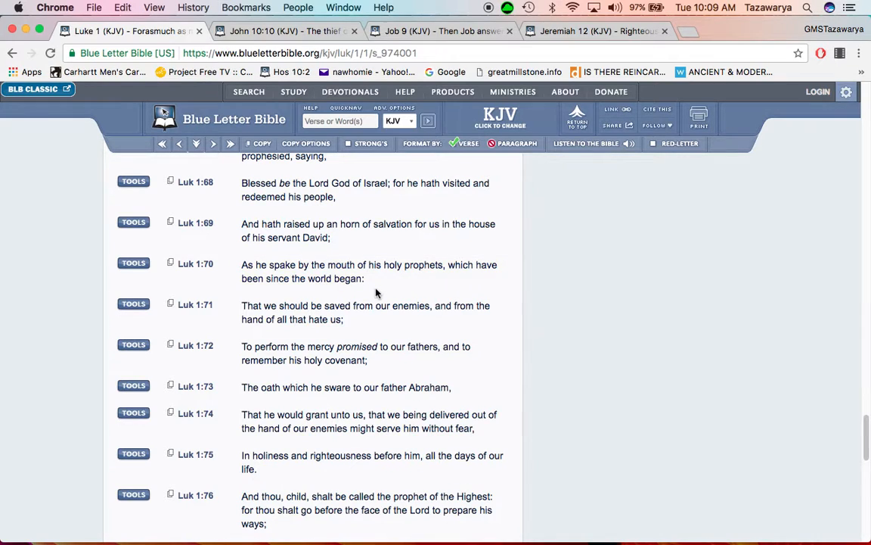
{"action": "scroll", "scroll_direction": "down", "scroll_amount": 3}
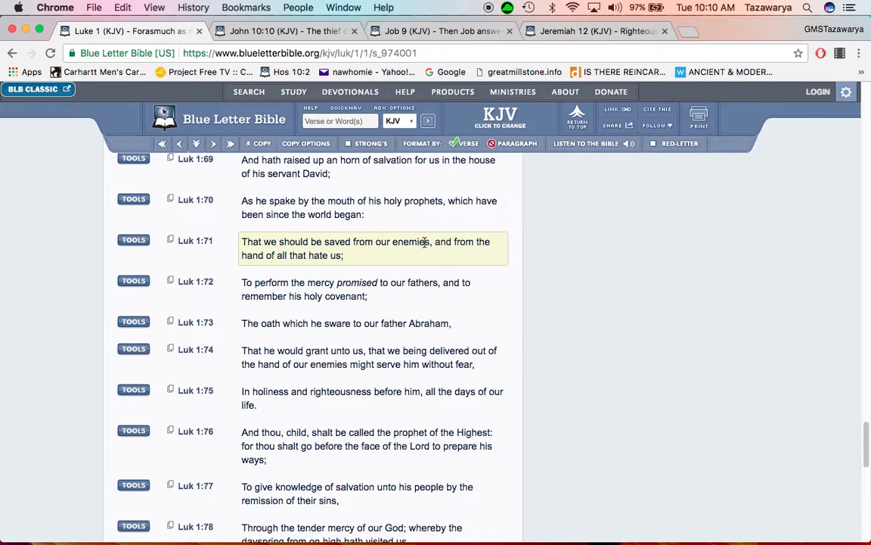
{"action": "mouse_move", "coordinate": [431, 257]}
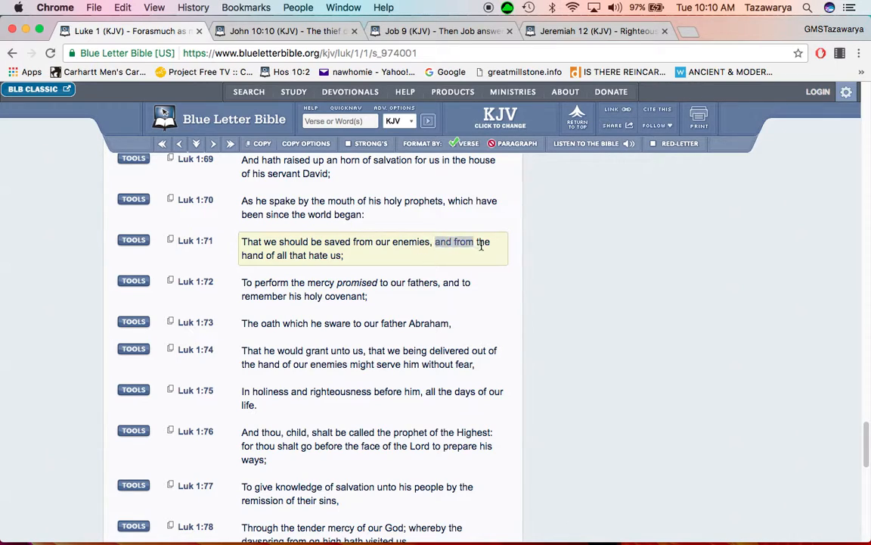
{"action": "left_click_drag", "start_coordinate": [490, 241], "coordinate": [342, 255]}
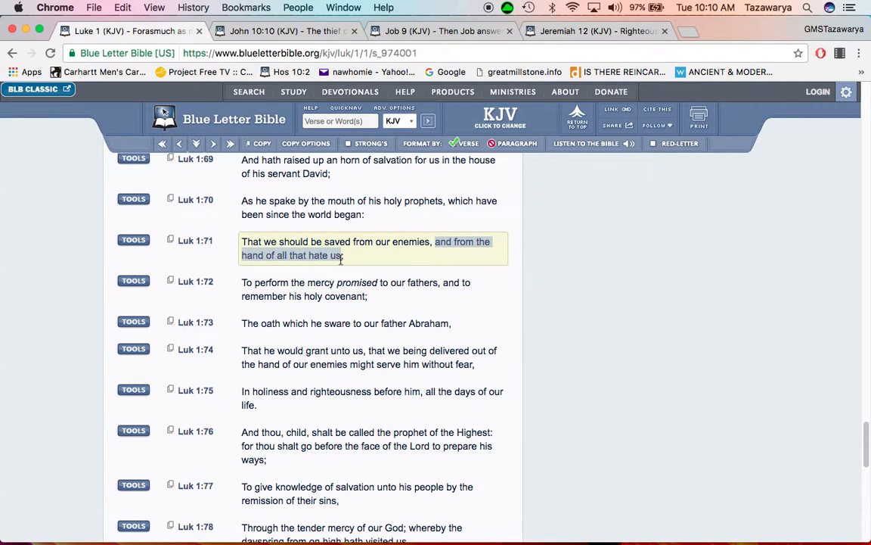
Highlight 'remember his holy covenant' in Luke 1:72.
{"action": "scroll", "scroll_direction": "down", "scroll_amount": 3}
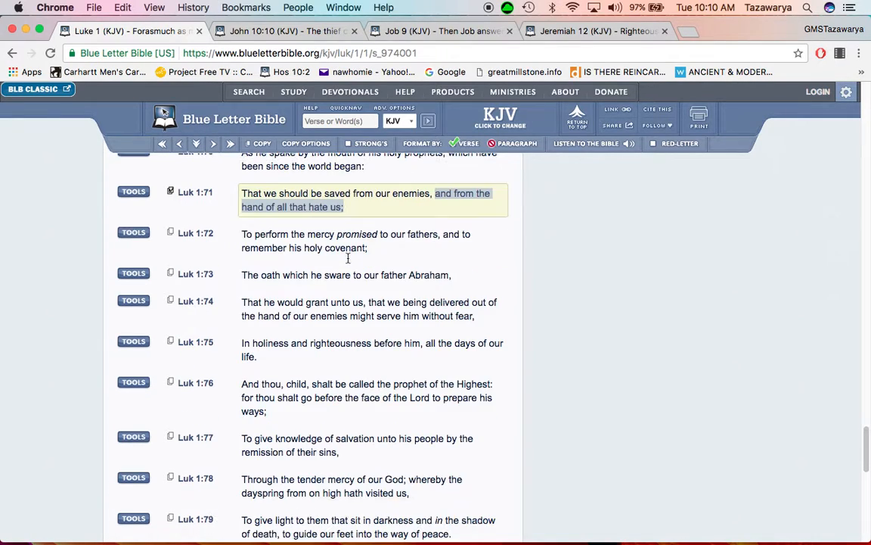
{"action": "scroll", "scroll_direction": "down", "scroll_amount": 3}
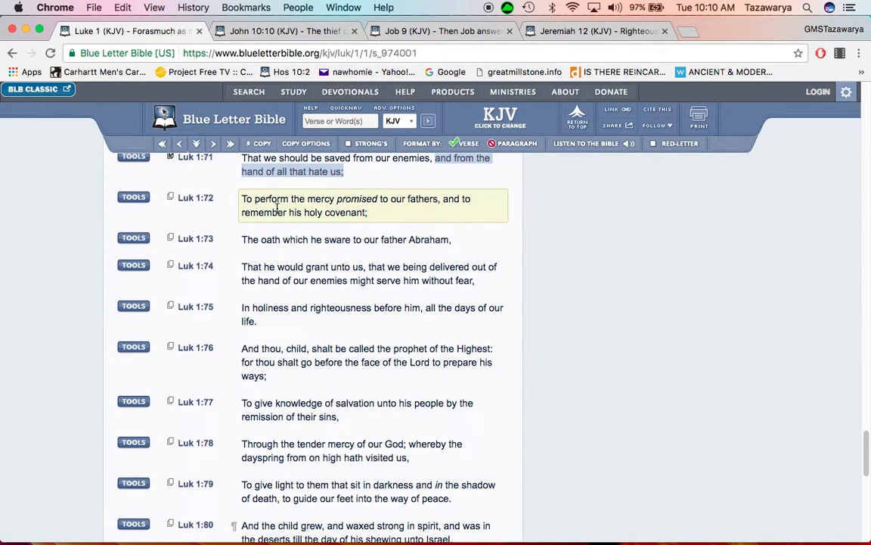
{"action": "mouse_move", "coordinate": [338, 211]}
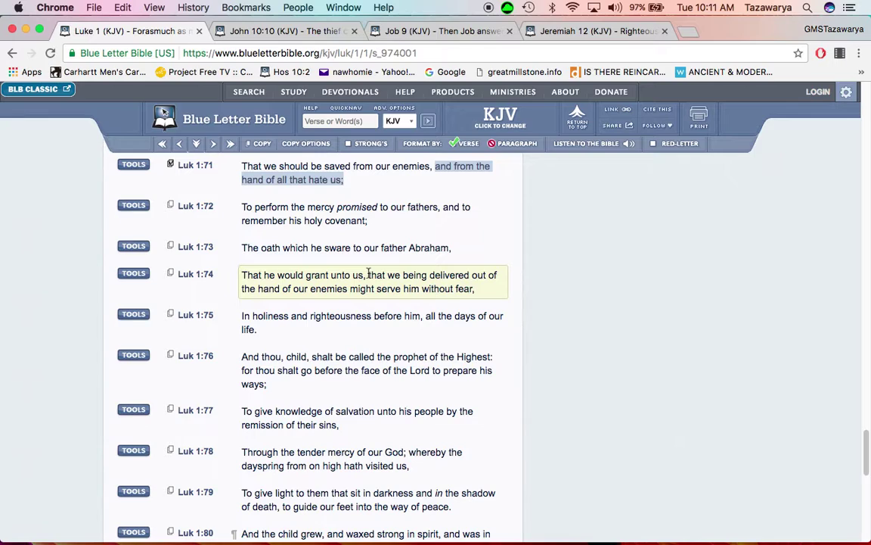
{"action": "left_click", "coordinate": [335, 238]}
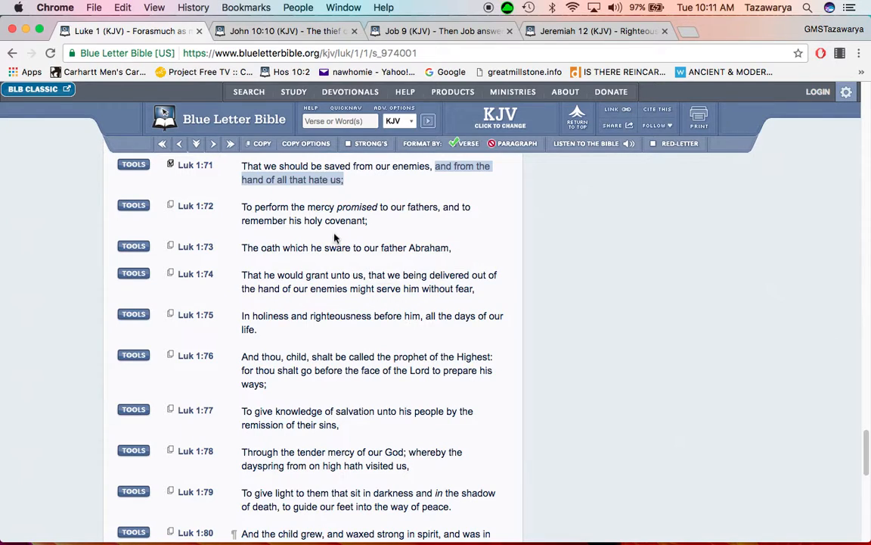
{"action": "mouse_move", "coordinate": [316, 237]}
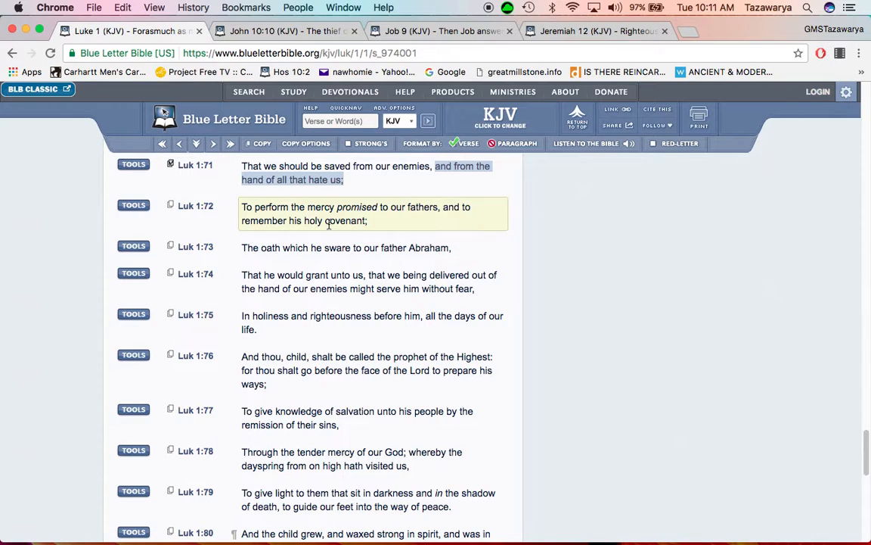
{"action": "mouse_move", "coordinate": [337, 221]}
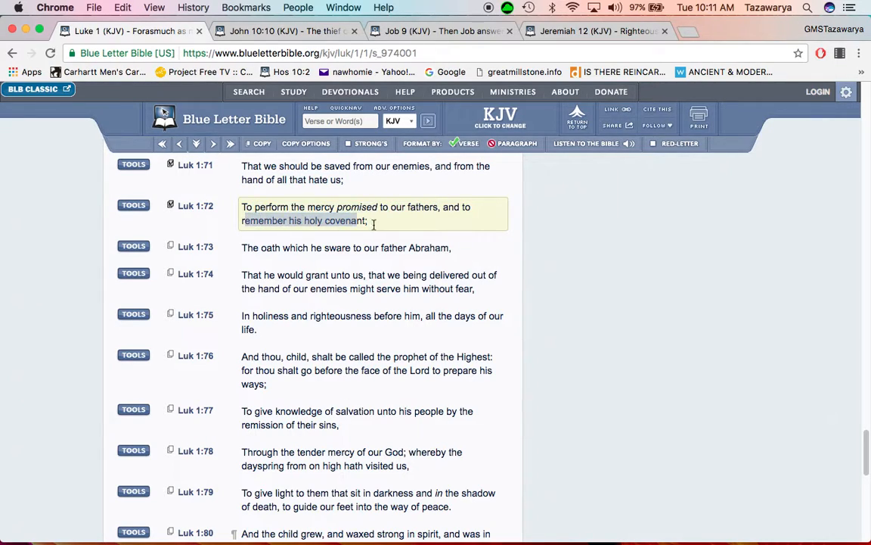
Scroll Luke 1 down to verses 72–80, bringing 1:74 into view.
{"action": "scroll", "scroll_direction": "down", "scroll_amount": 3}
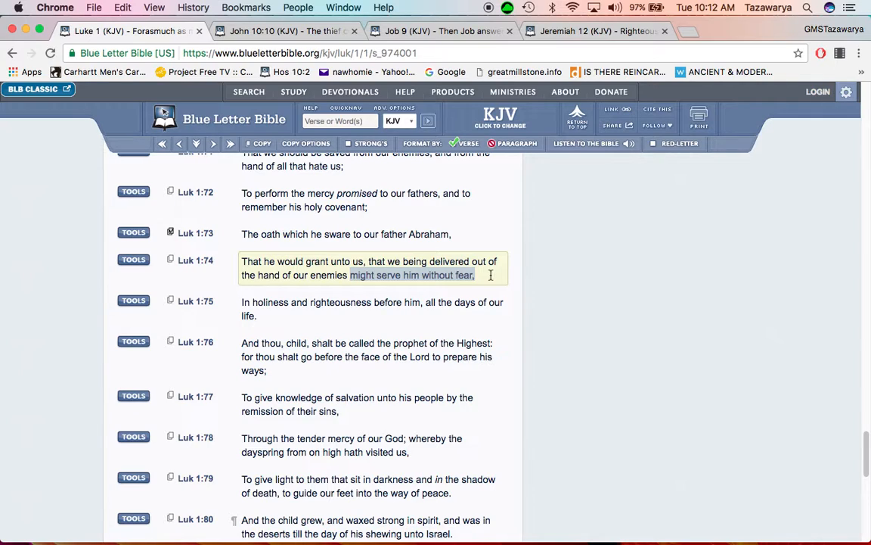
{"action": "mouse_move", "coordinate": [489, 279]}
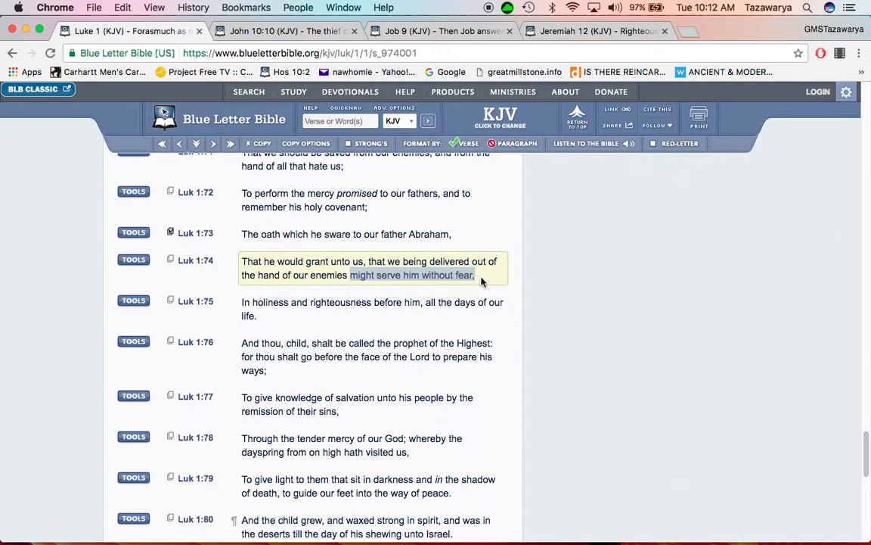
{"action": "mouse_move", "coordinate": [495, 278]}
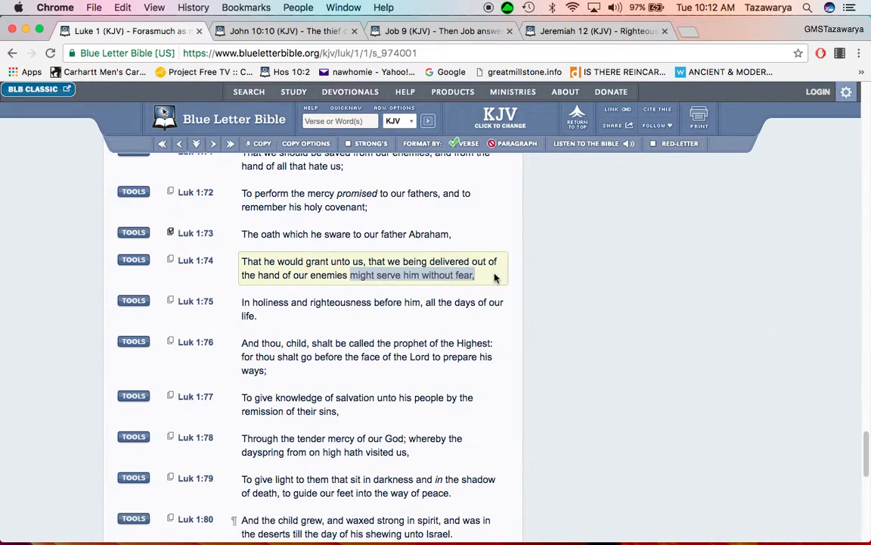
{"action": "mouse_move", "coordinate": [471, 289]}
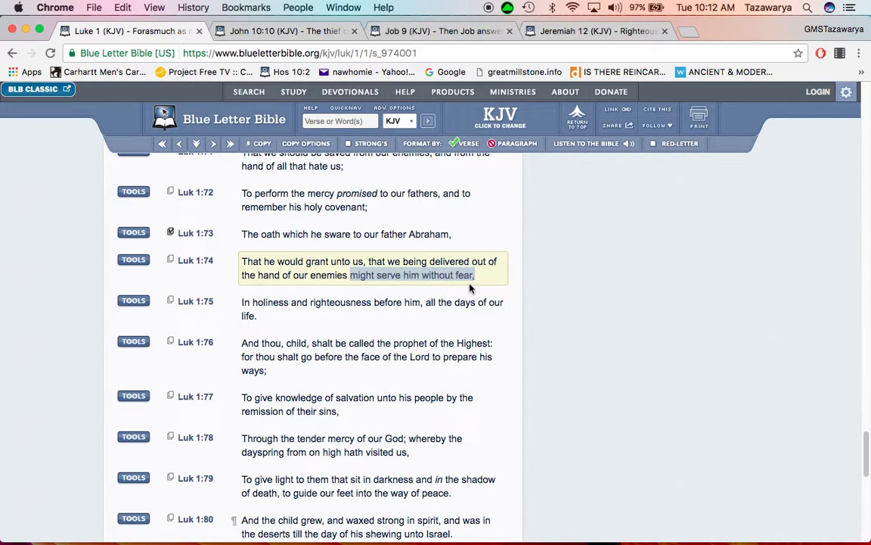
{"action": "mouse_move", "coordinate": [488, 286]}
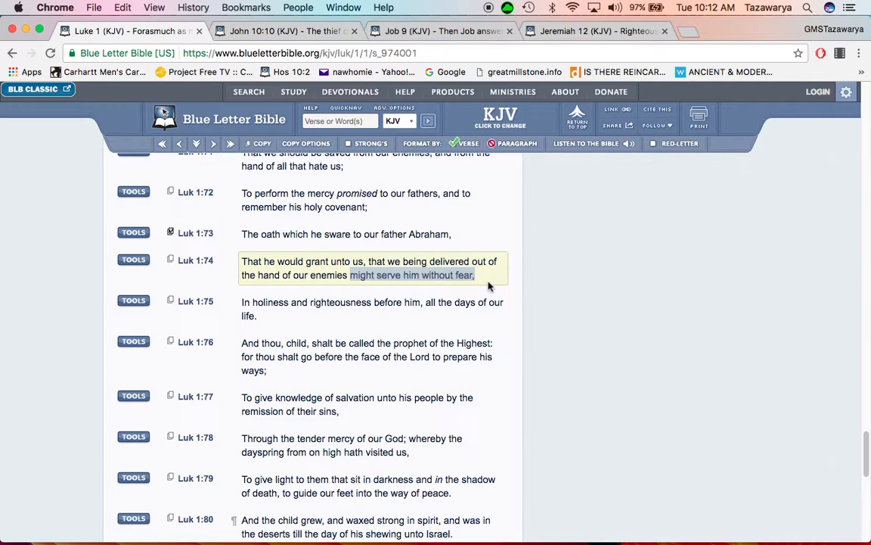
{"action": "mouse_move", "coordinate": [485, 287]}
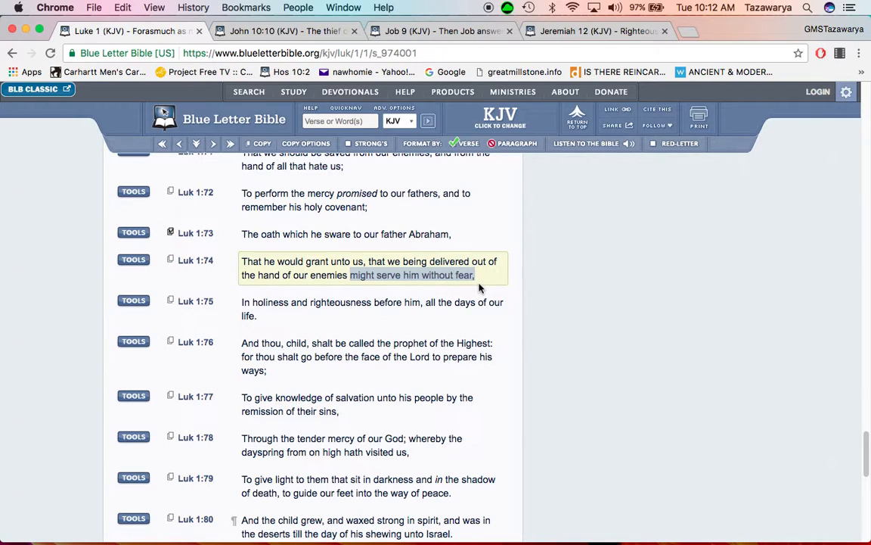
{"action": "mouse_move", "coordinate": [456, 273]}
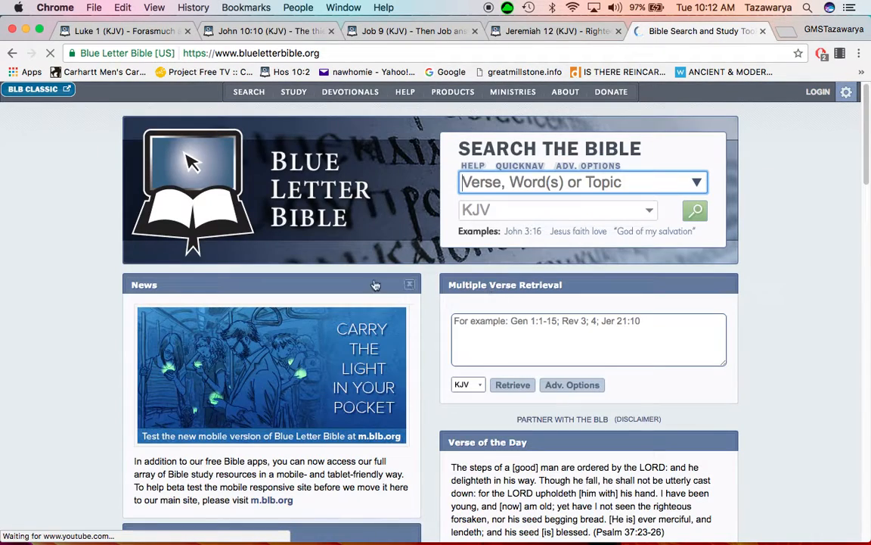
Scroll down through the home page's featured resources.
{"action": "scroll", "scroll_direction": "down", "scroll_amount": 3}
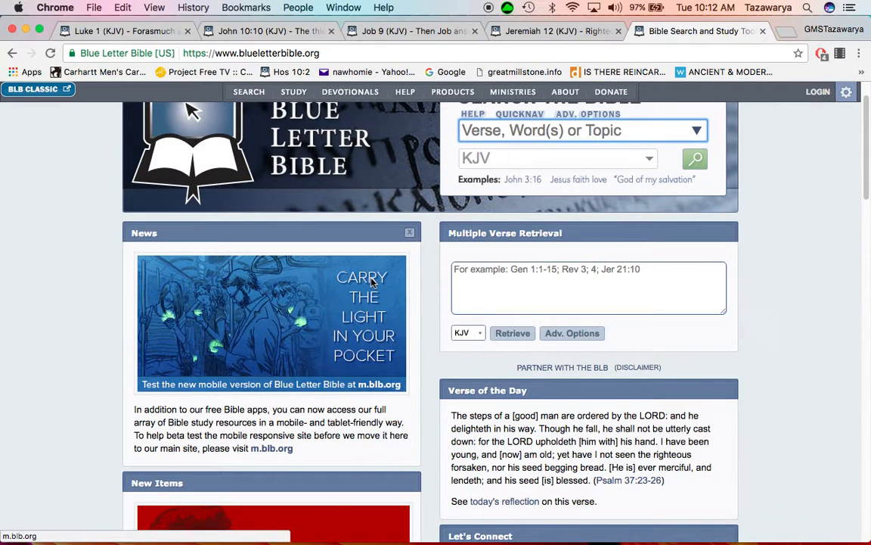
{"action": "scroll", "scroll_direction": "down", "scroll_amount": 3}
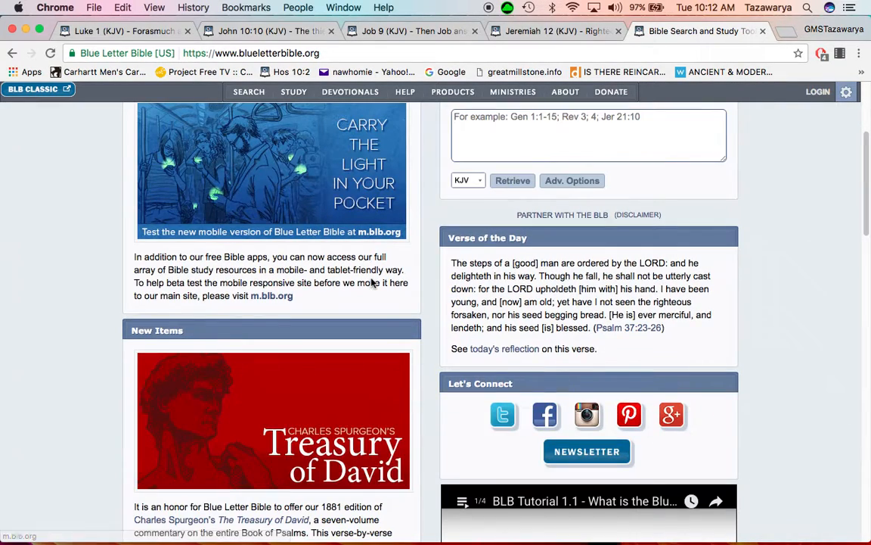
{"action": "scroll", "scroll_direction": "down", "scroll_amount": 3}
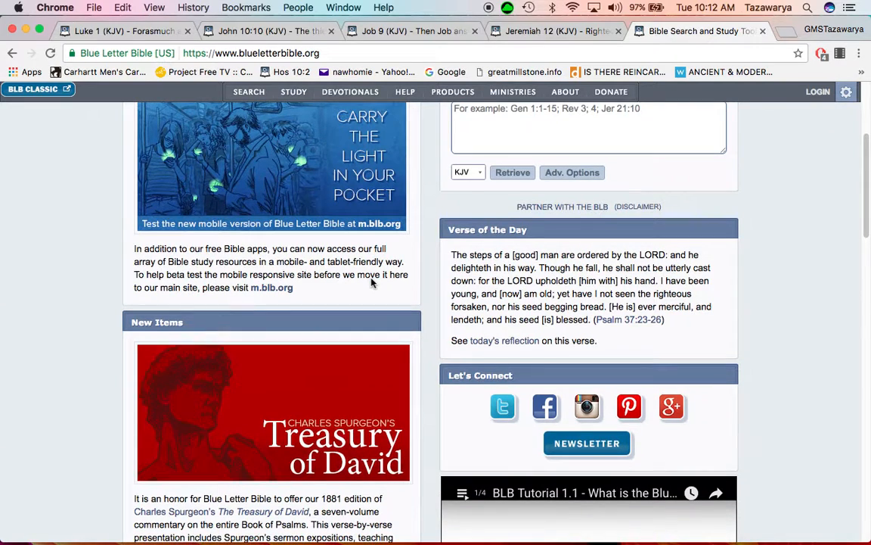
{"action": "scroll", "scroll_direction": "down", "scroll_amount": 3}
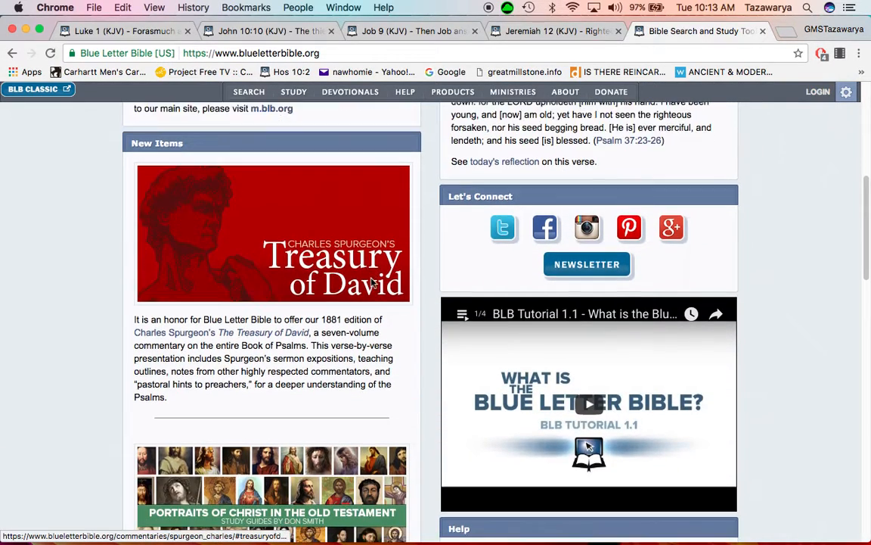
{"action": "scroll", "scroll_direction": "down", "scroll_amount": 3}
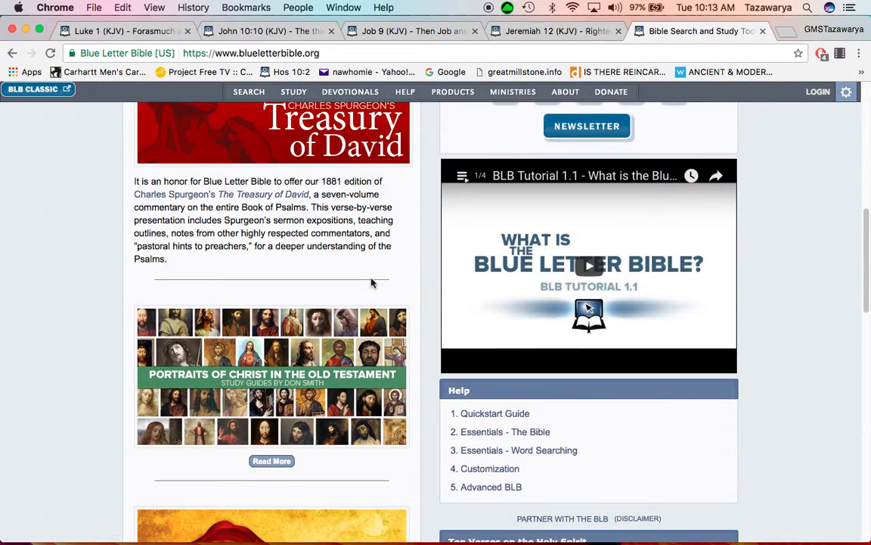
{"action": "scroll", "scroll_direction": "down", "scroll_amount": 3}
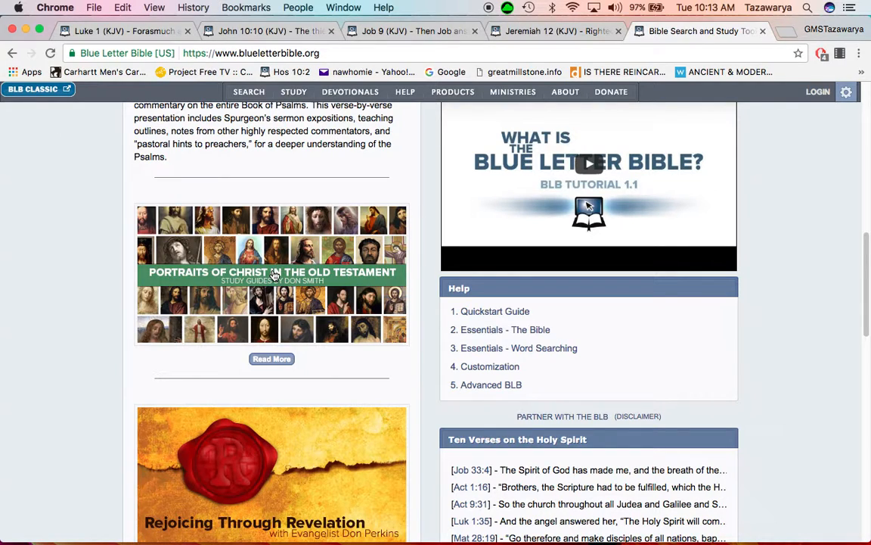
{"action": "mouse_move", "coordinate": [378, 294]}
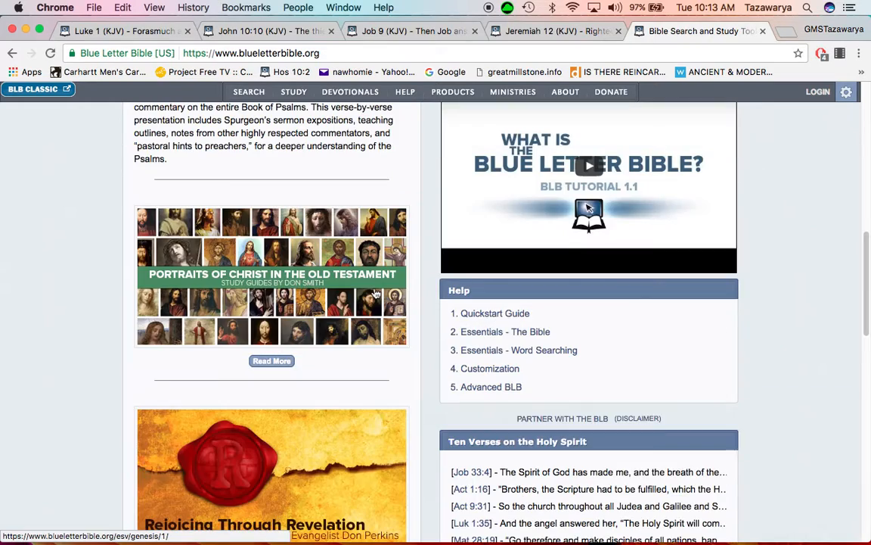
Expand the Portraits of Christ in the Old Testament description, then switch to Job 9.
{"action": "scroll", "scroll_direction": "up", "scroll_amount": 3}
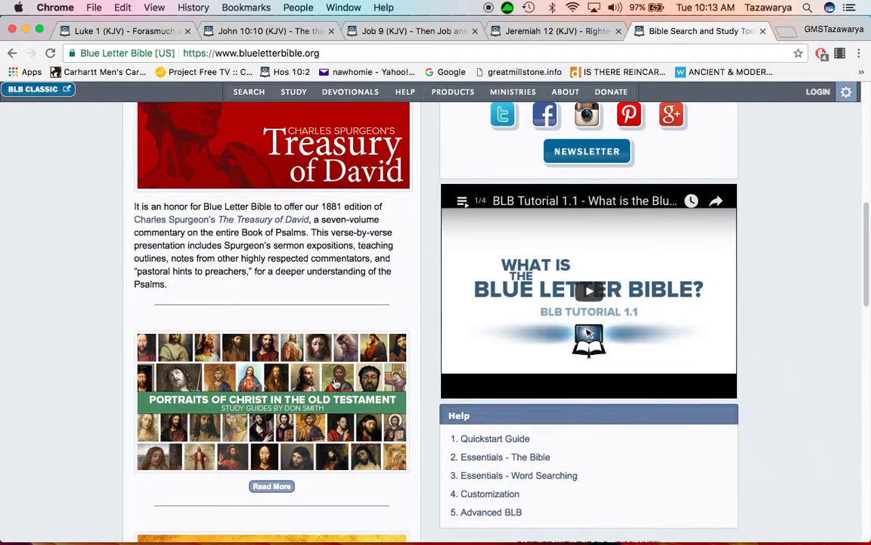
{"action": "left_click", "coordinate": [271, 485]}
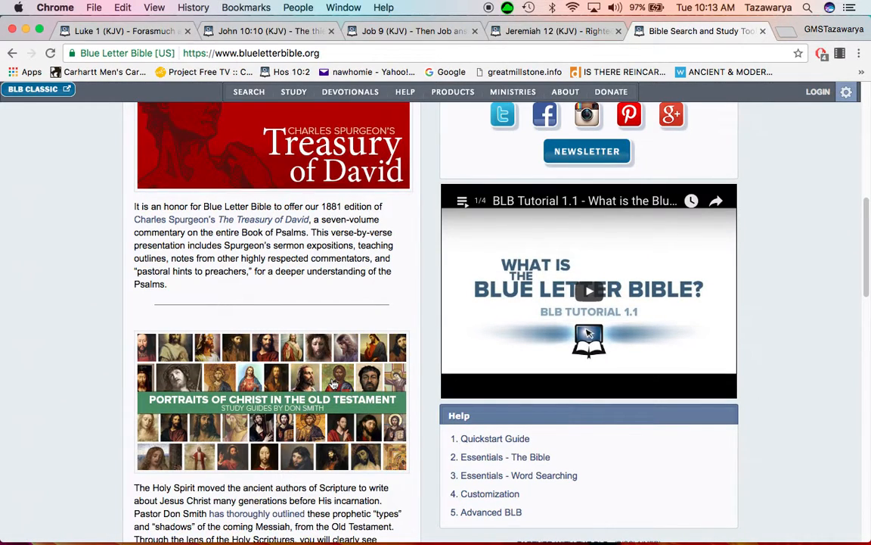
{"action": "scroll", "scroll_direction": "down", "scroll_amount": 3}
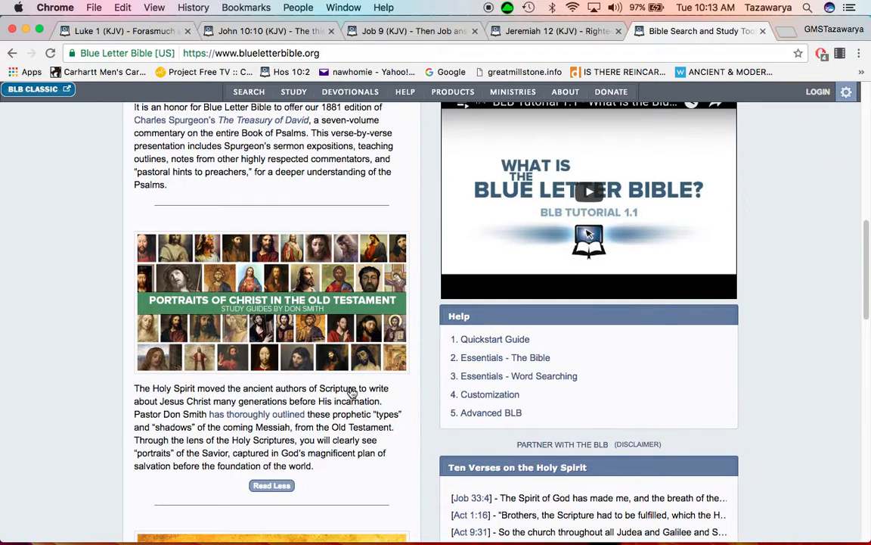
{"action": "mouse_move", "coordinate": [382, 343]}
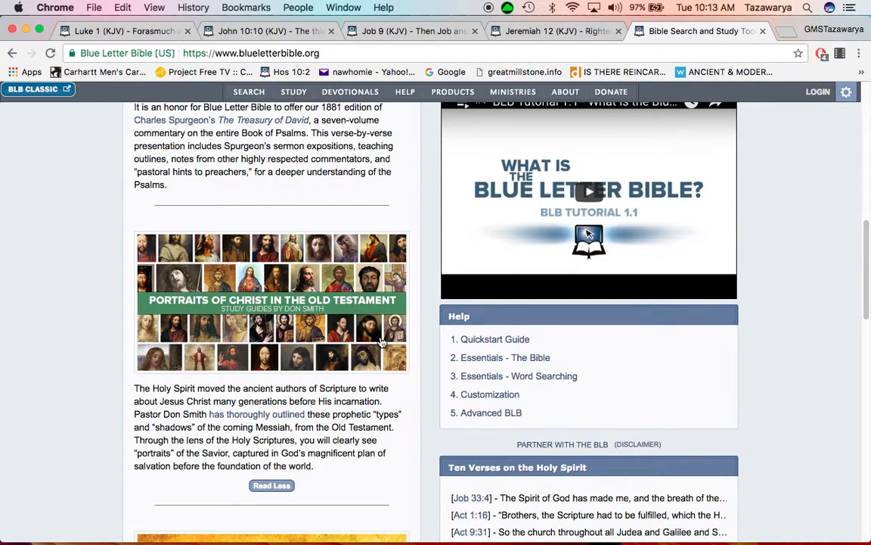
{"action": "left_click", "coordinate": [412, 31]}
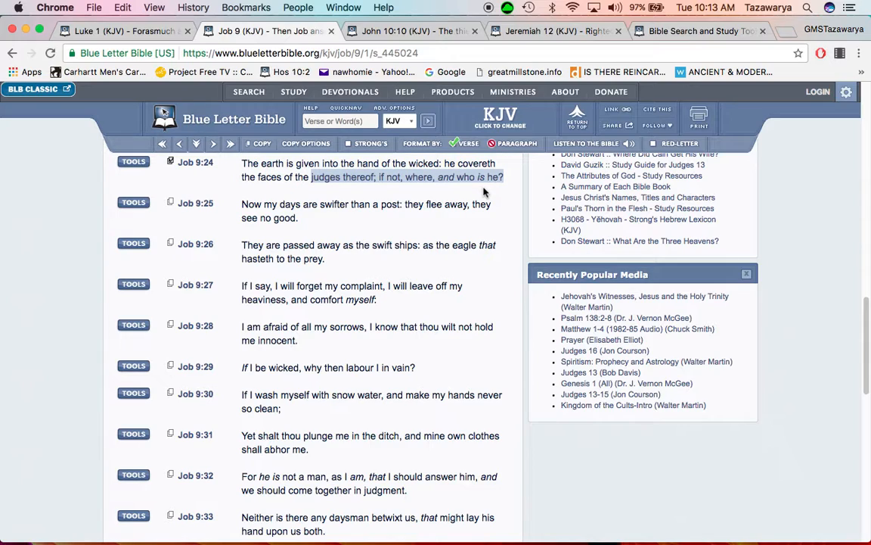
{"action": "mouse_move", "coordinate": [408, 197]}
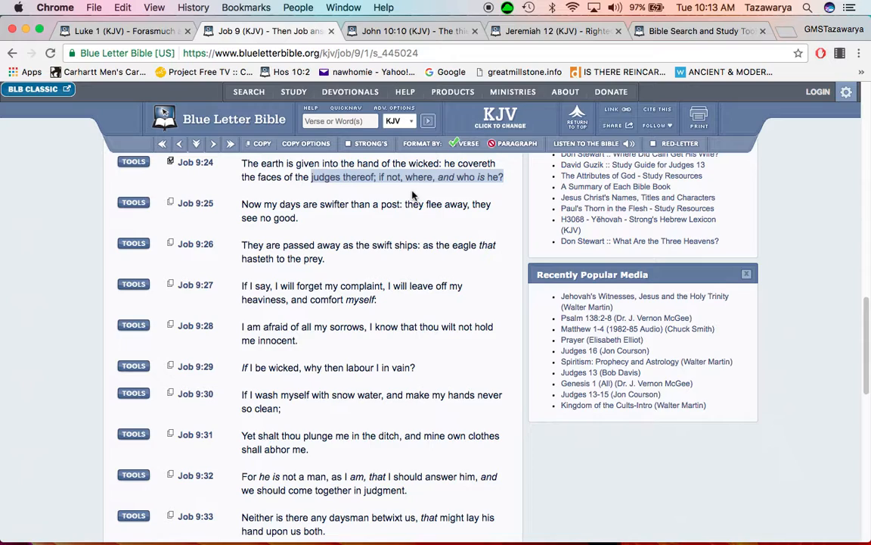
{"action": "mouse_move", "coordinate": [425, 192]}
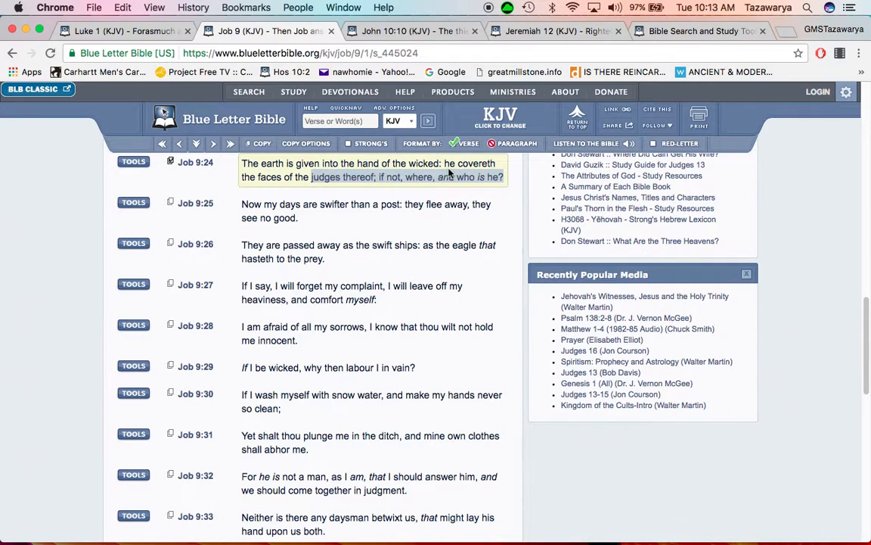
{"action": "mouse_move", "coordinate": [445, 170]}
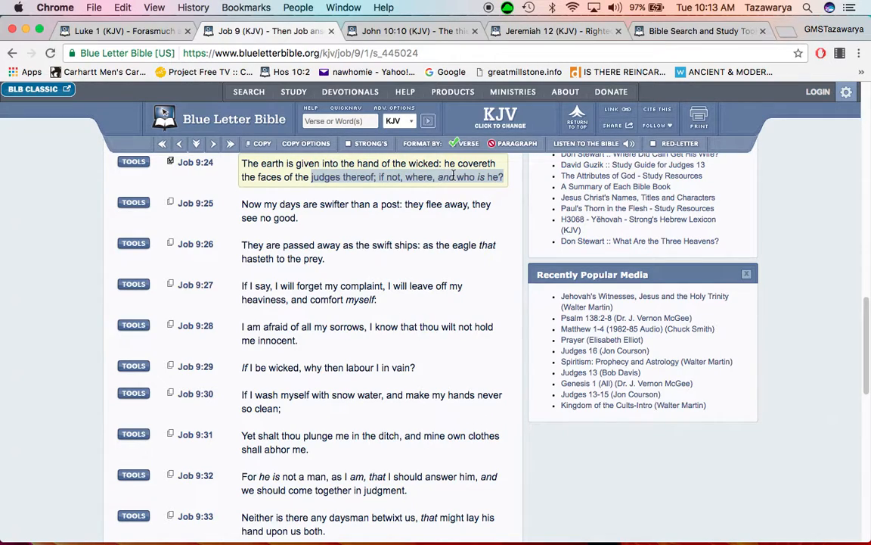
{"action": "mouse_move", "coordinate": [448, 171]}
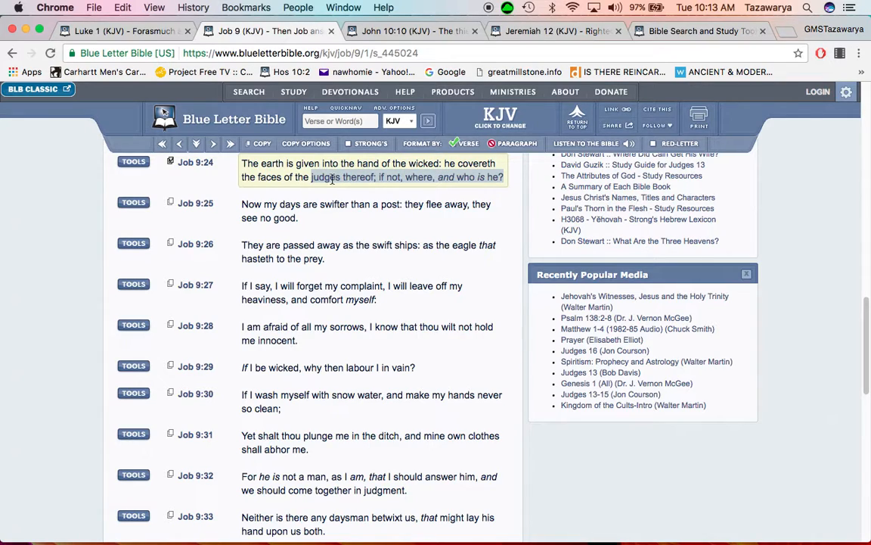
{"action": "mouse_move", "coordinate": [429, 181]}
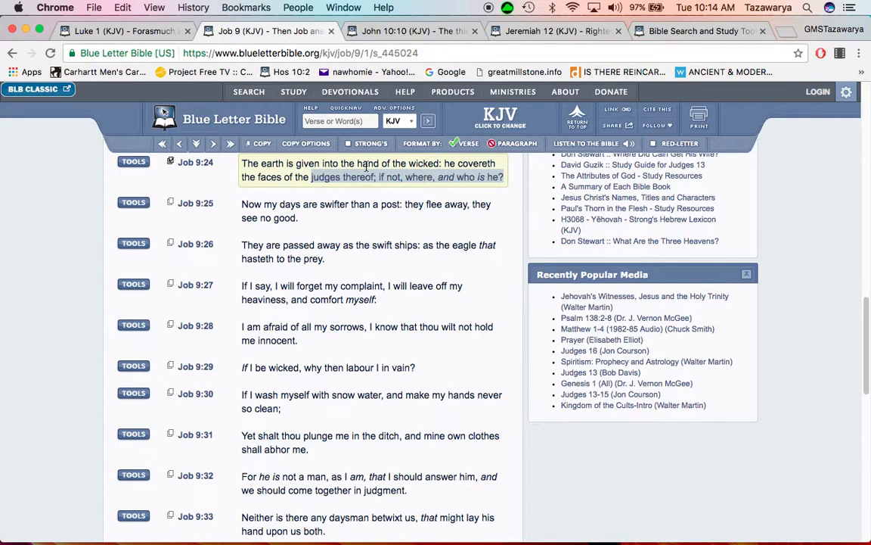
Switch to the John 10:10 (KJV) page.
{"action": "left_click", "coordinate": [412, 31]}
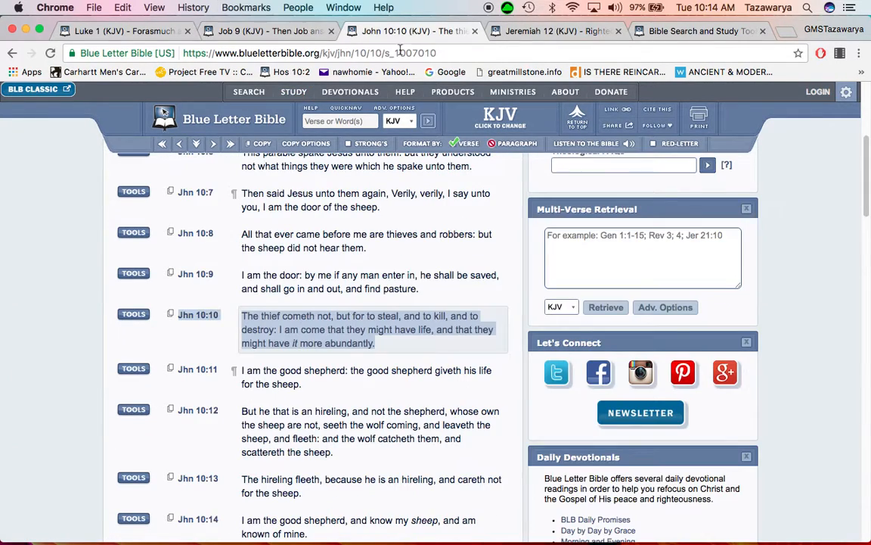
{"action": "scroll", "scroll_direction": "down", "scroll_amount": 3}
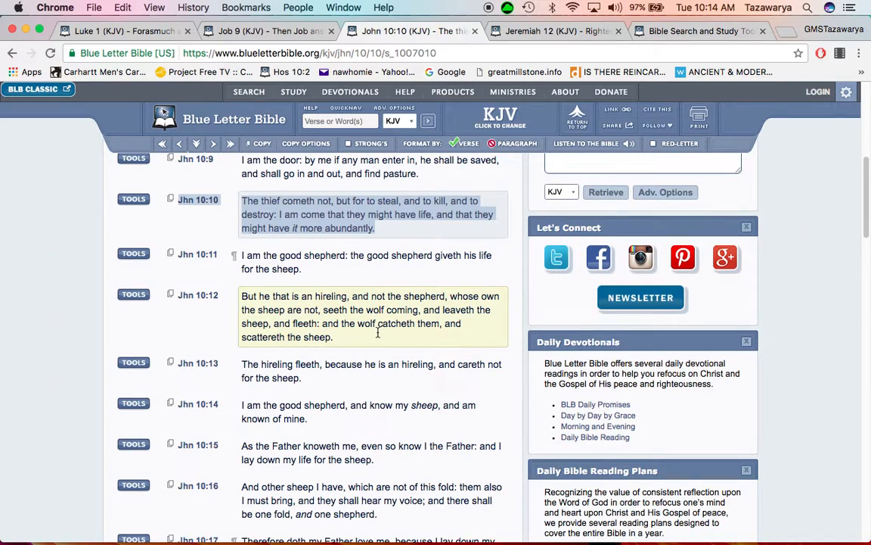
{"action": "scroll", "scroll_direction": "down", "scroll_amount": 3}
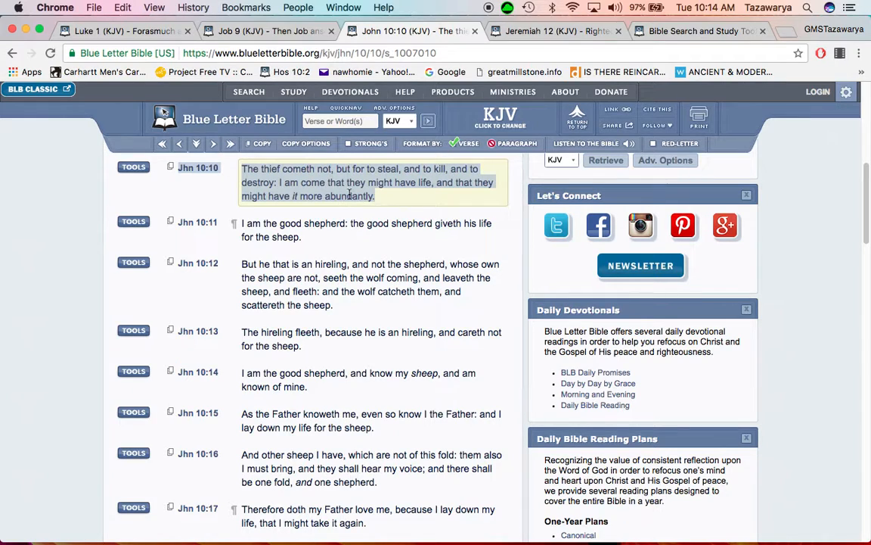
{"action": "mouse_move", "coordinate": [399, 194]}
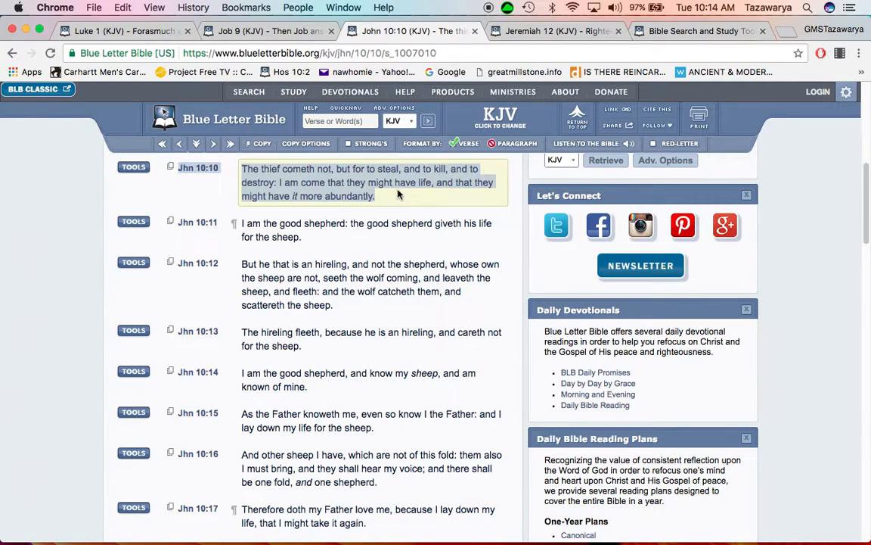
{"action": "mouse_move", "coordinate": [198, 168]}
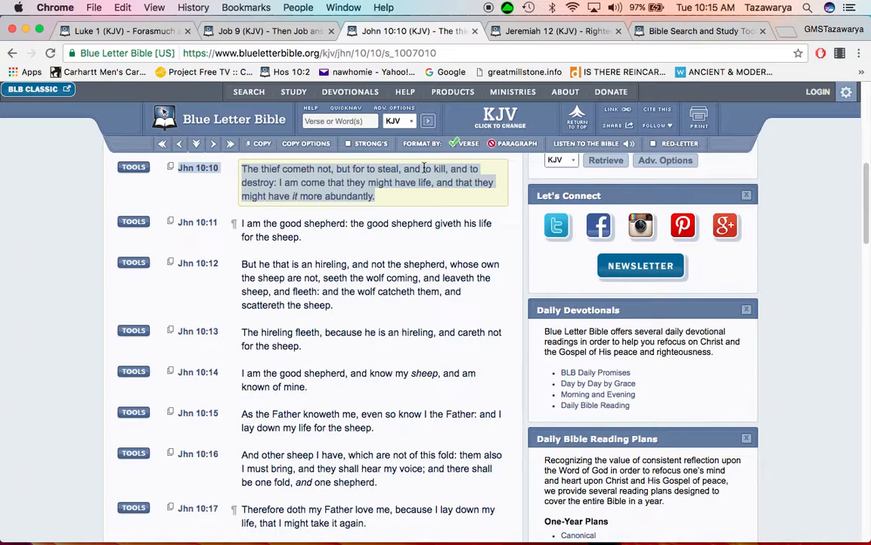
{"action": "mouse_move", "coordinate": [390, 195]}
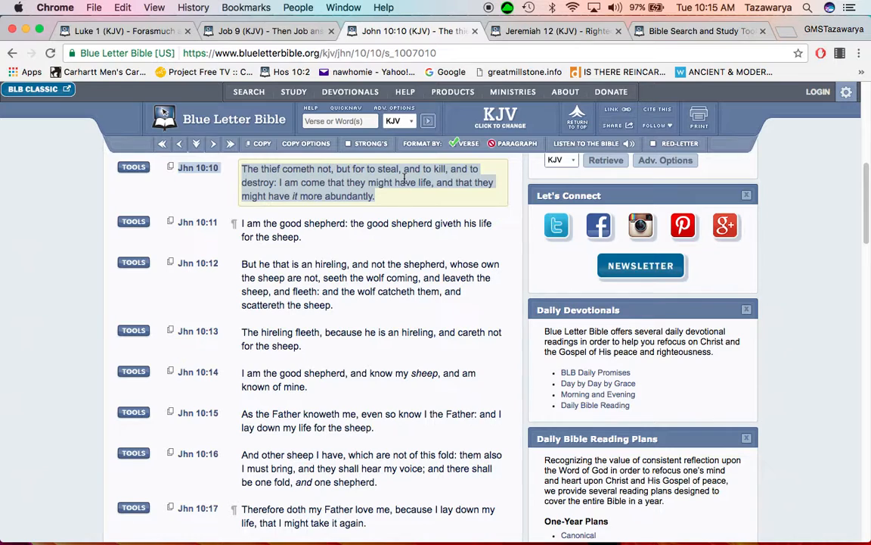
{"action": "mouse_move", "coordinate": [374, 180]}
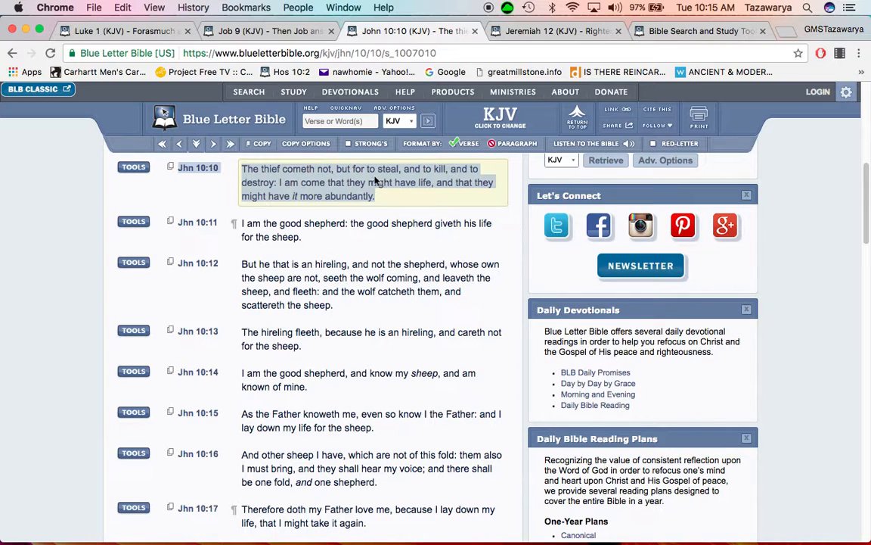
{"action": "mouse_move", "coordinate": [394, 208]}
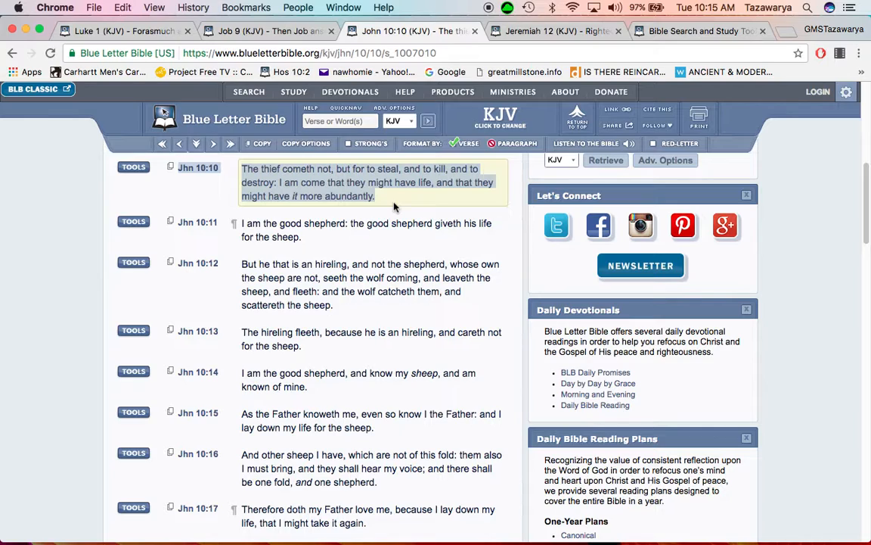
{"action": "mouse_move", "coordinate": [411, 205]}
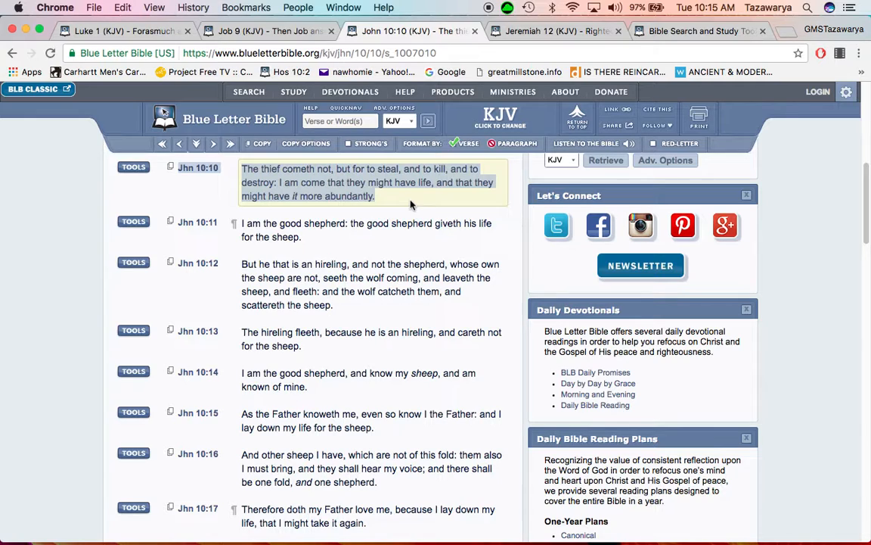
{"action": "mouse_move", "coordinate": [363, 185]}
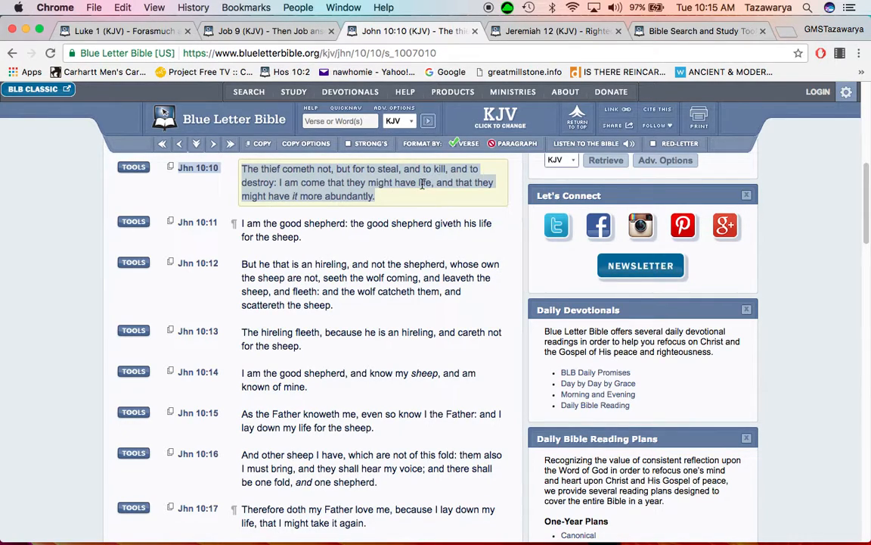
{"action": "mouse_move", "coordinate": [447, 189]}
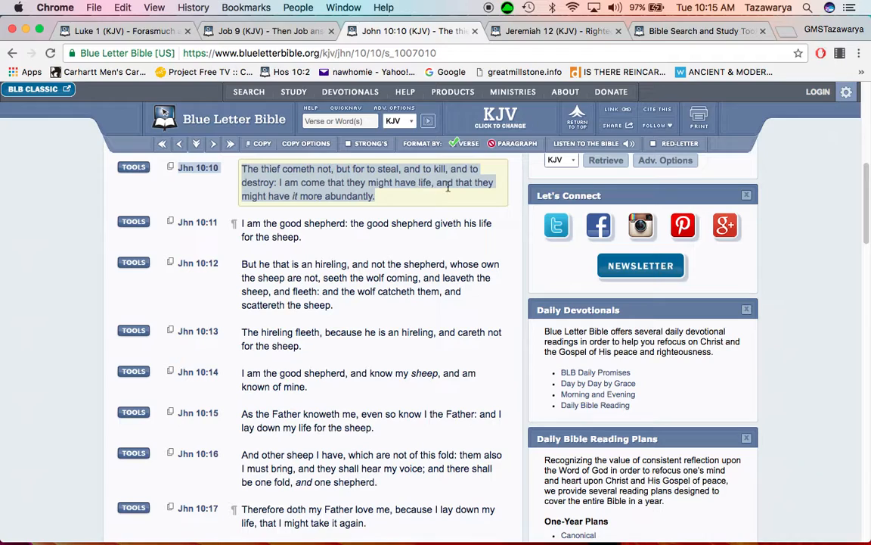
{"action": "mouse_move", "coordinate": [414, 199]}
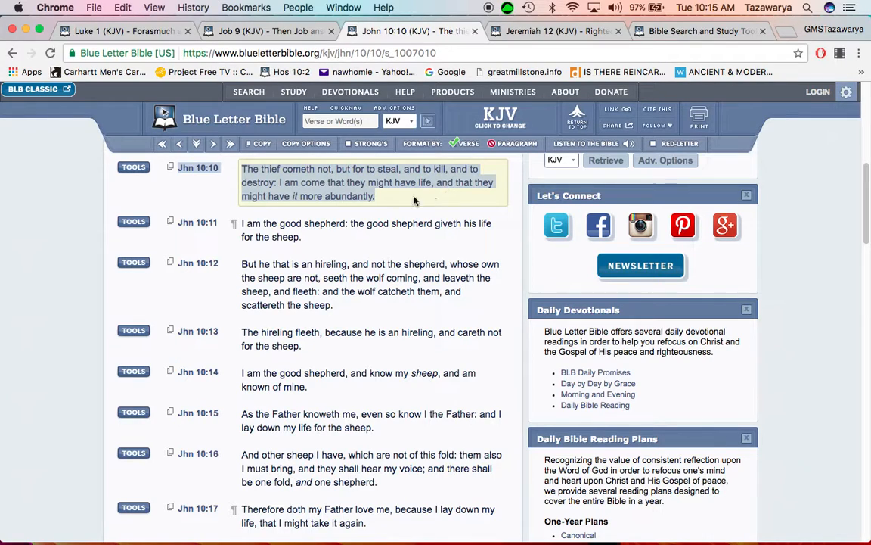
{"action": "mouse_move", "coordinate": [381, 211]}
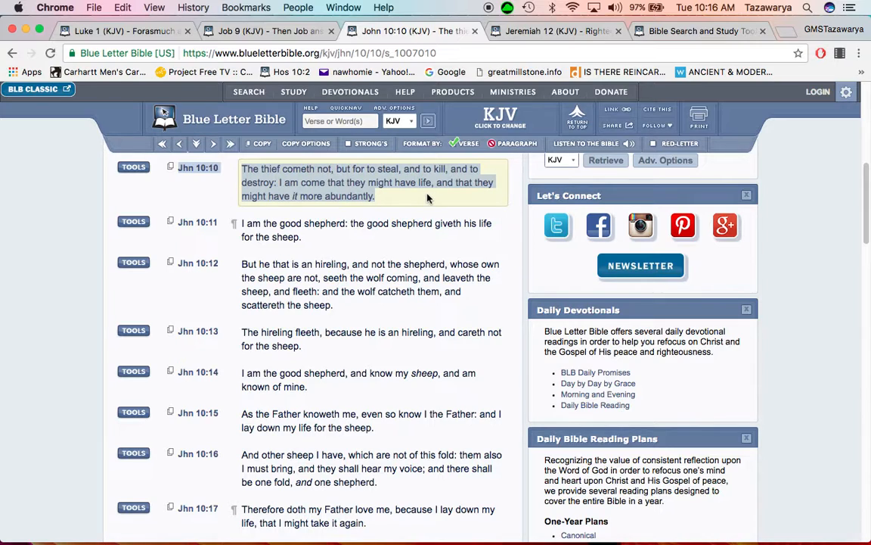
{"action": "mouse_move", "coordinate": [444, 195]}
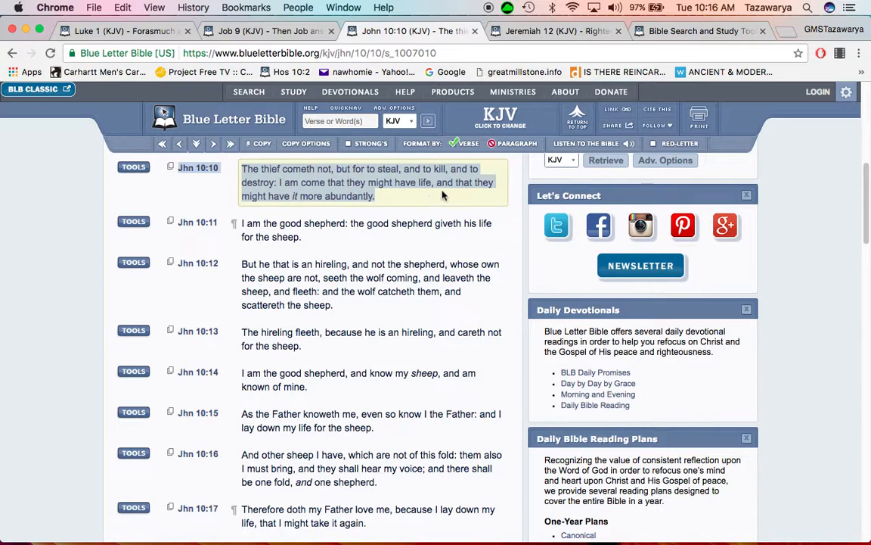
{"action": "mouse_move", "coordinate": [415, 197]}
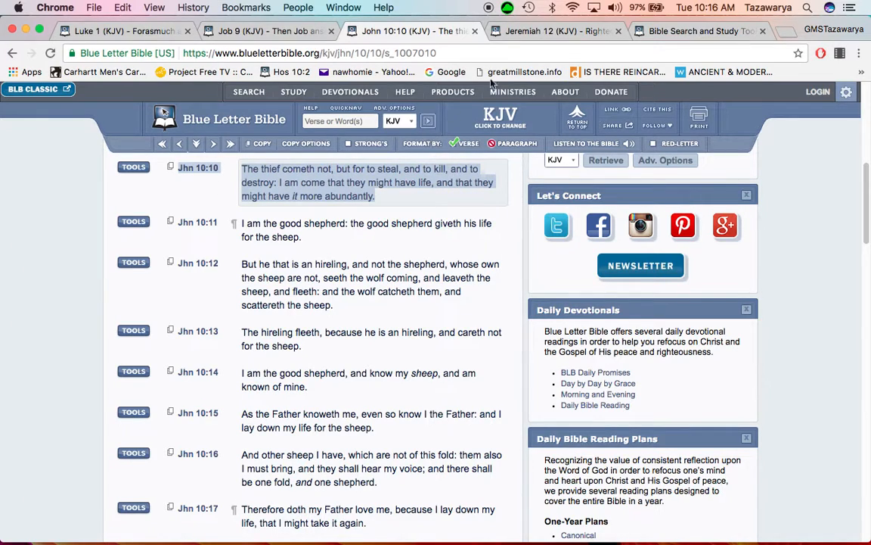
{"action": "mouse_move", "coordinate": [513, 195]}
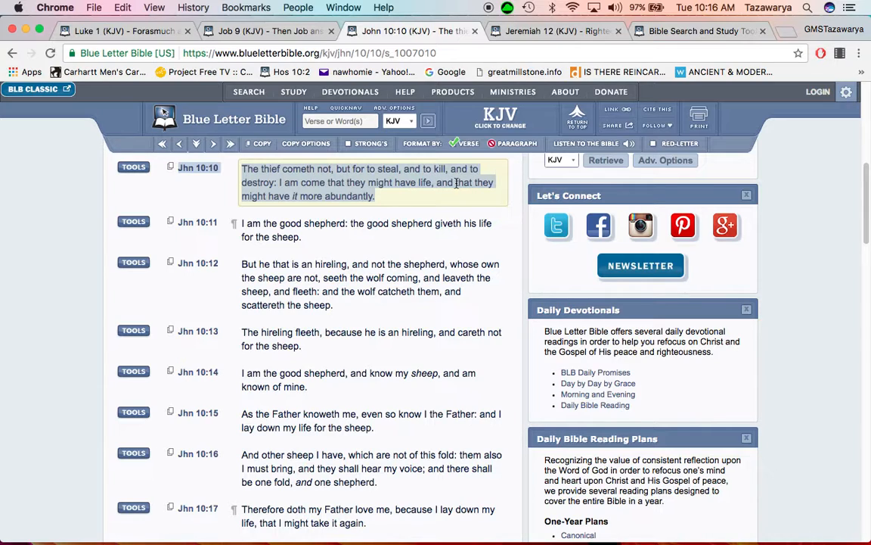
{"action": "mouse_move", "coordinate": [431, 192]}
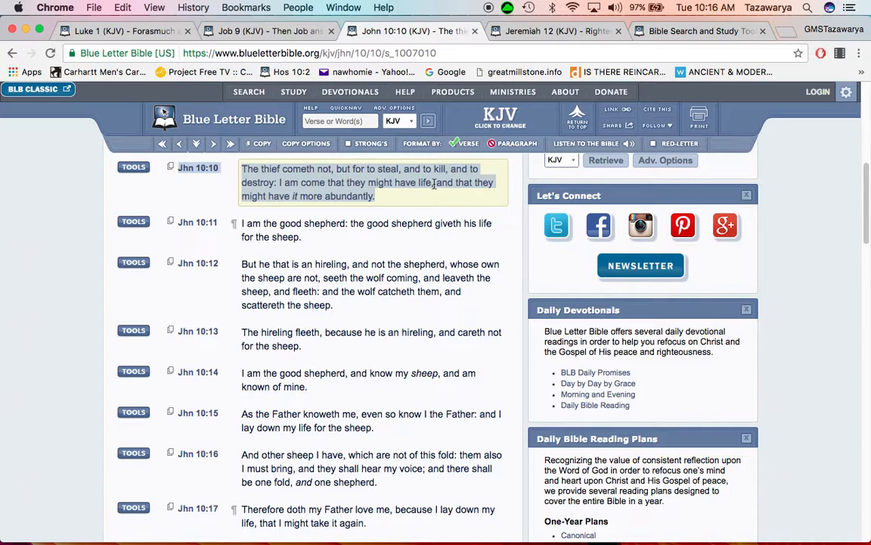
{"action": "mouse_move", "coordinate": [435, 189]}
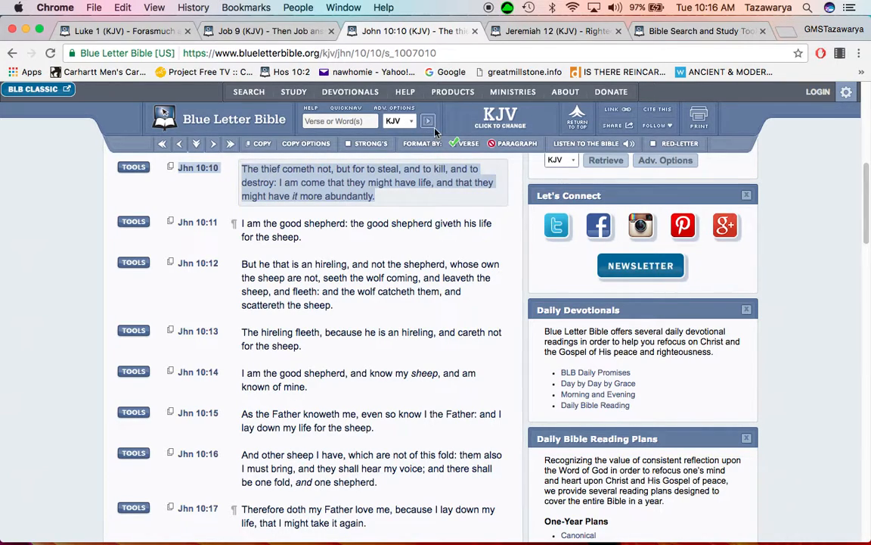
Switch to the Jeremiah 12 (KJV) chapter page.
{"action": "left_click", "coordinate": [556, 31]}
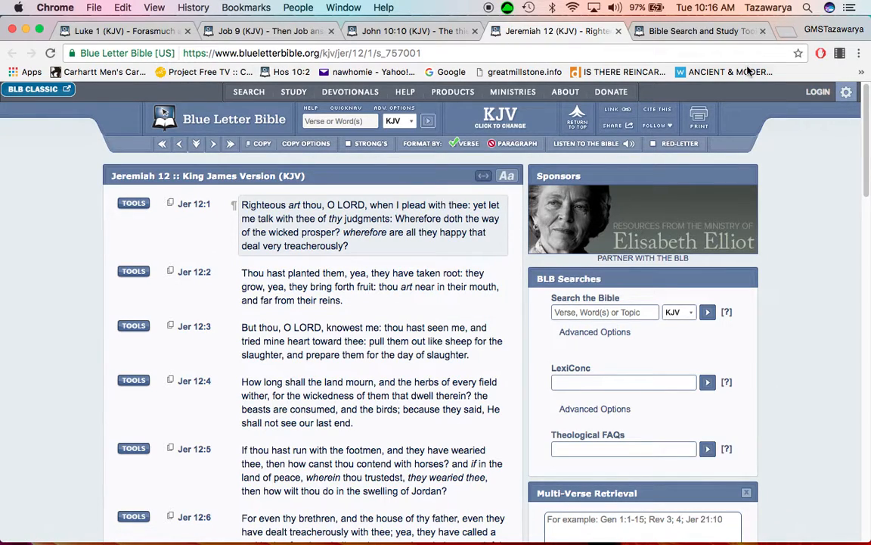
Close the Bible Search tab and highlight Jeremiah 12:1 phrases, ending with its closing question.
{"action": "left_click", "coordinate": [762, 31]}
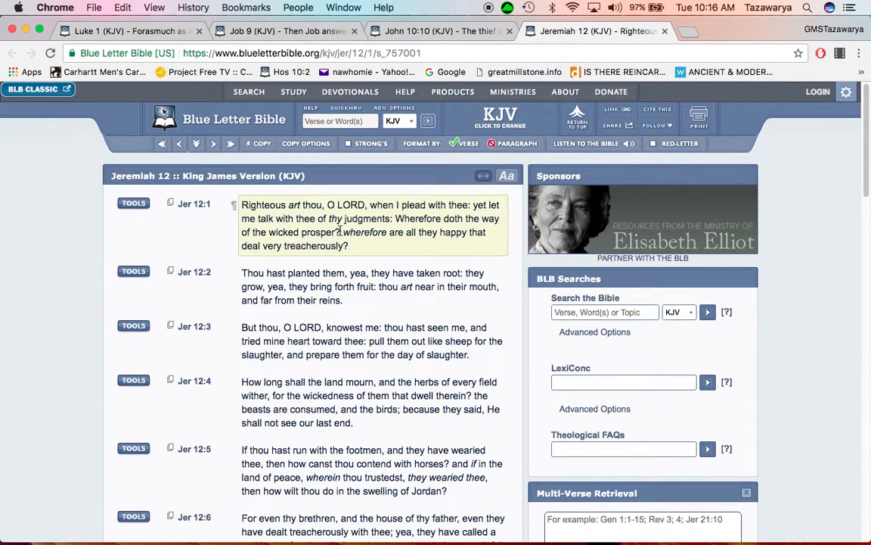
{"action": "left_click_drag", "start_coordinate": [326, 205], "coordinate": [468, 204]}
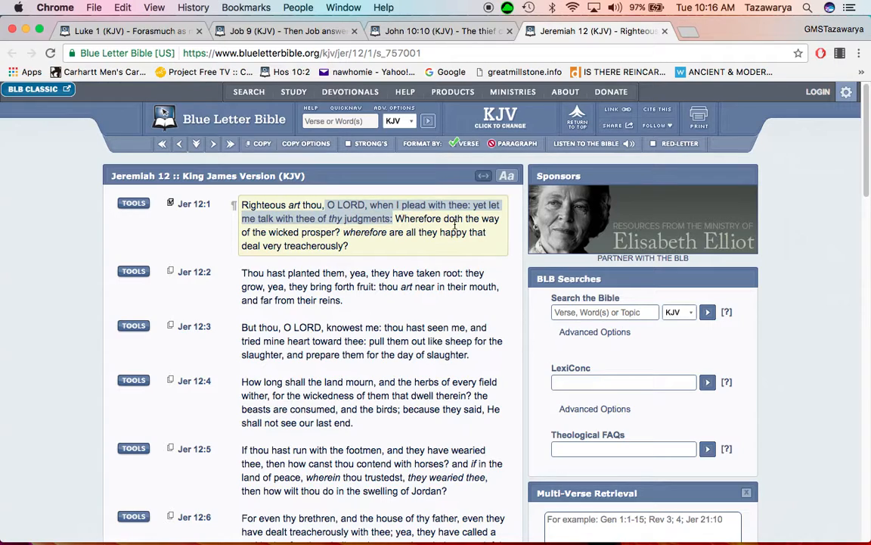
{"action": "left_click", "coordinate": [268, 232]}
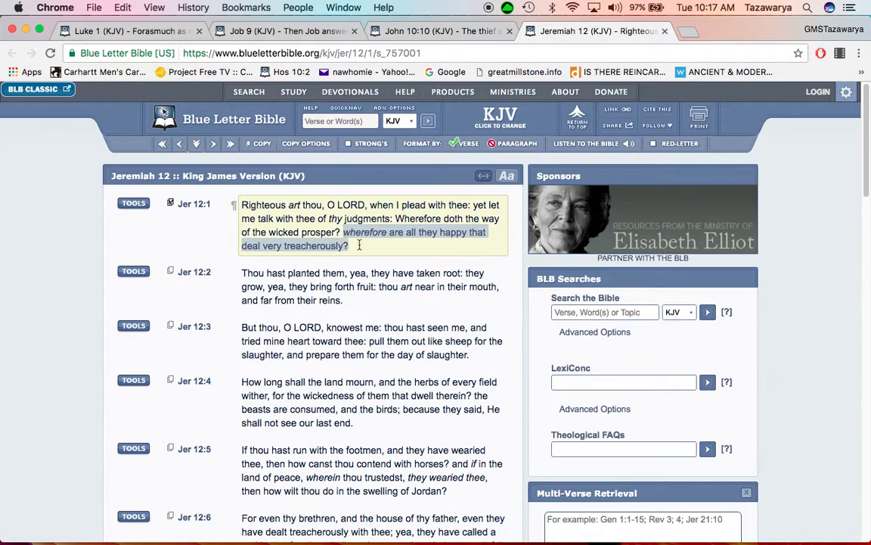
{"action": "scroll", "scroll_direction": "up", "scroll_amount": 3}
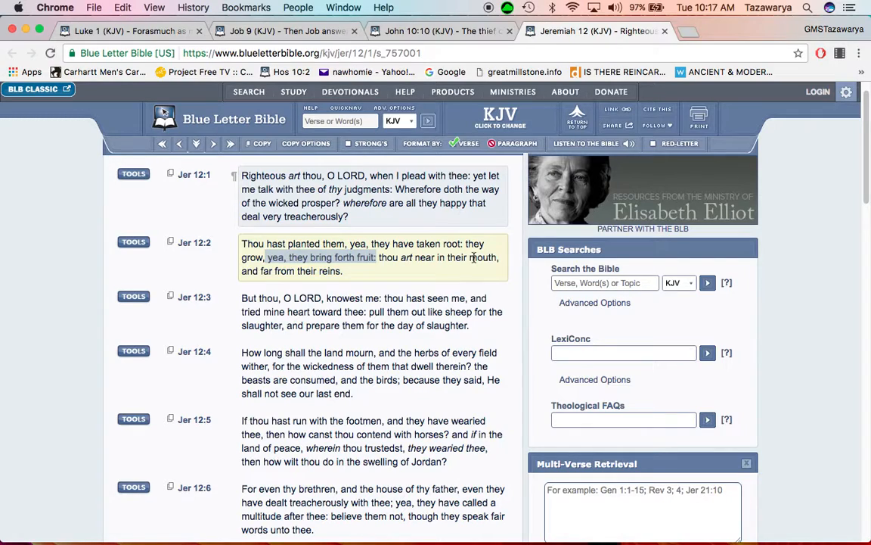
{"action": "mouse_move", "coordinate": [408, 277]}
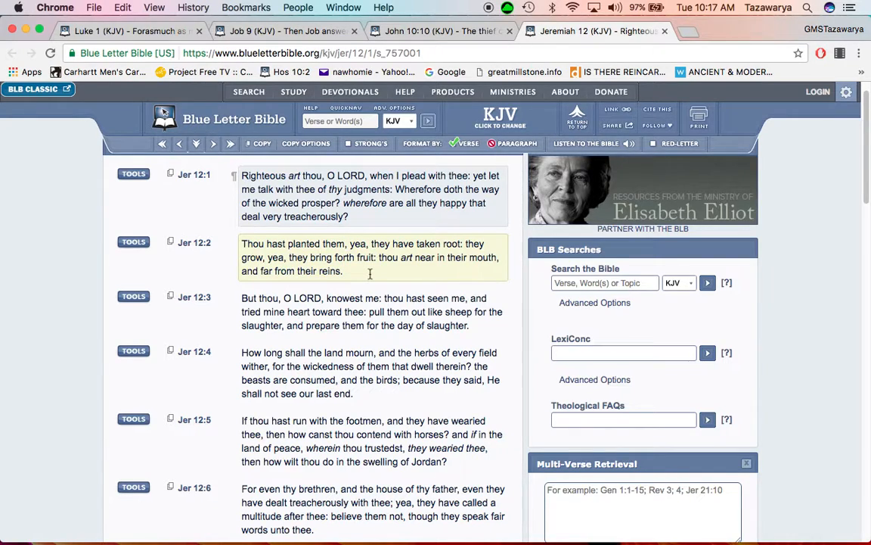
{"action": "scroll", "scroll_direction": "down", "scroll_amount": 3}
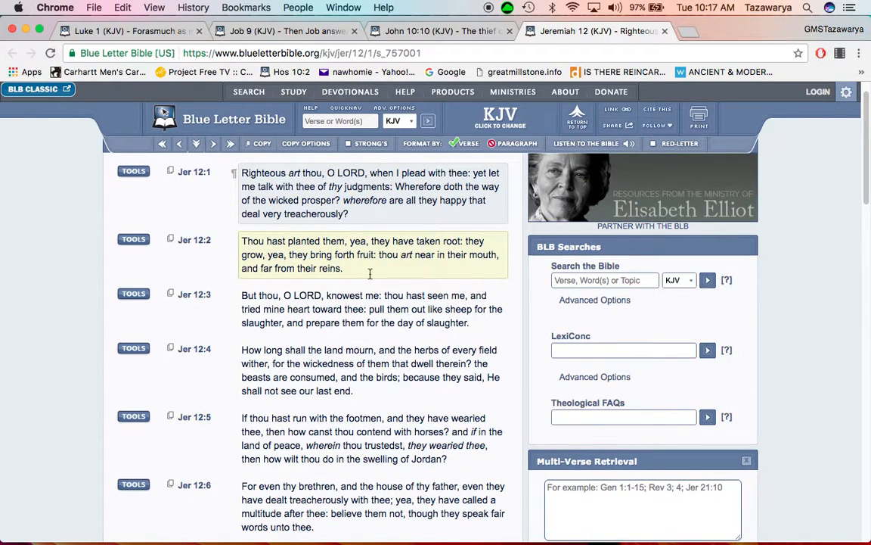
{"action": "mouse_move", "coordinate": [360, 275]}
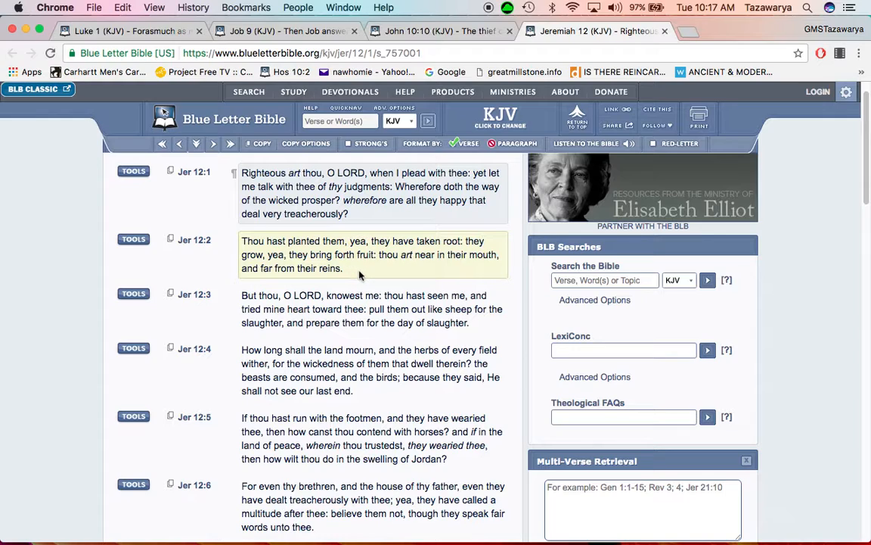